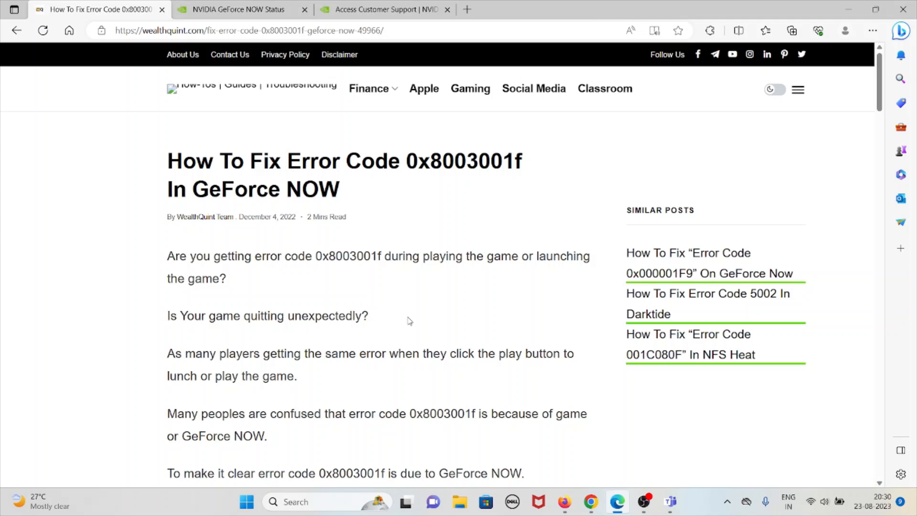
scroll("down", 3)
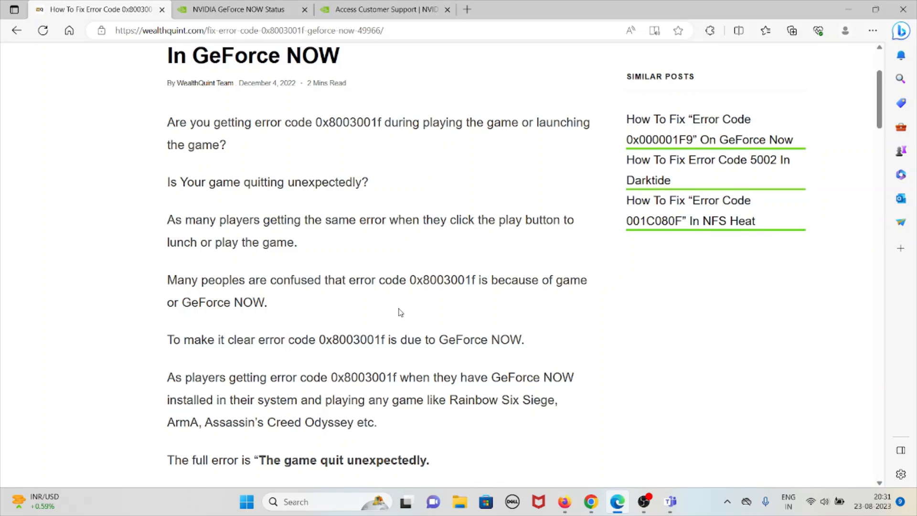
scroll("down", 3)
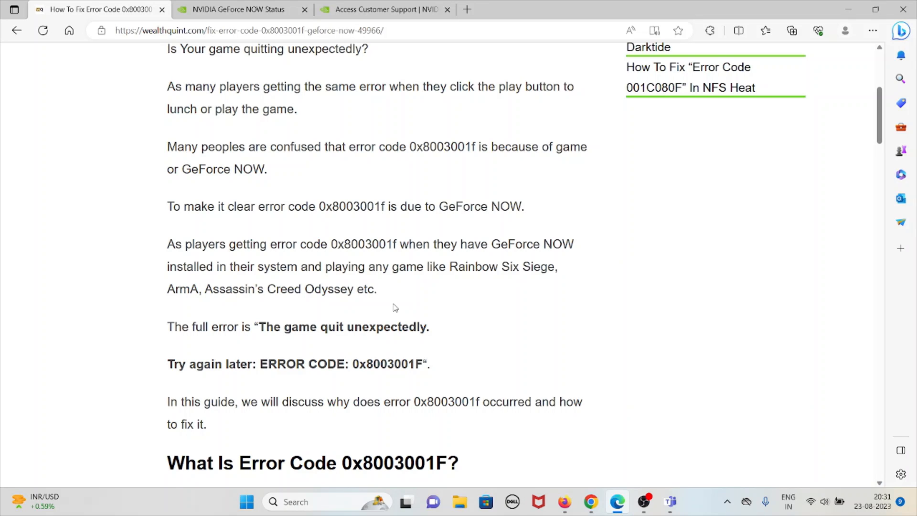
scroll("down", 3)
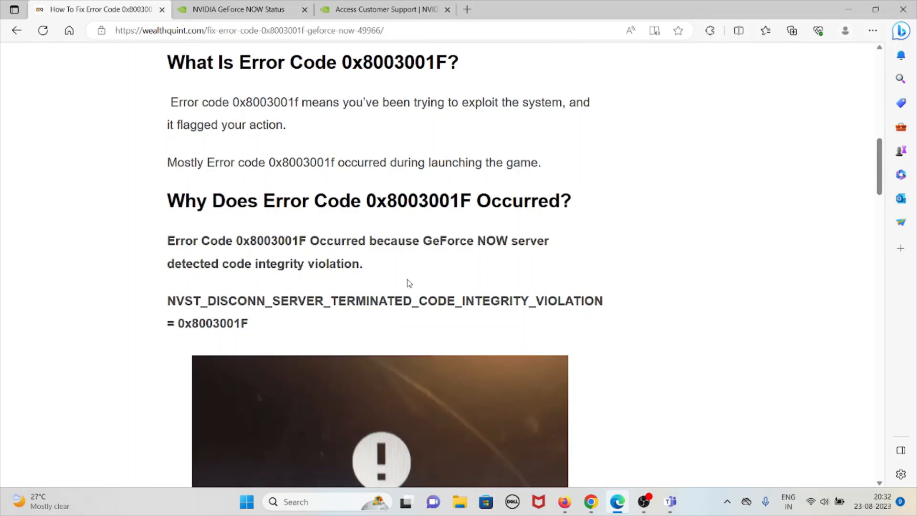
scroll("down", 3)
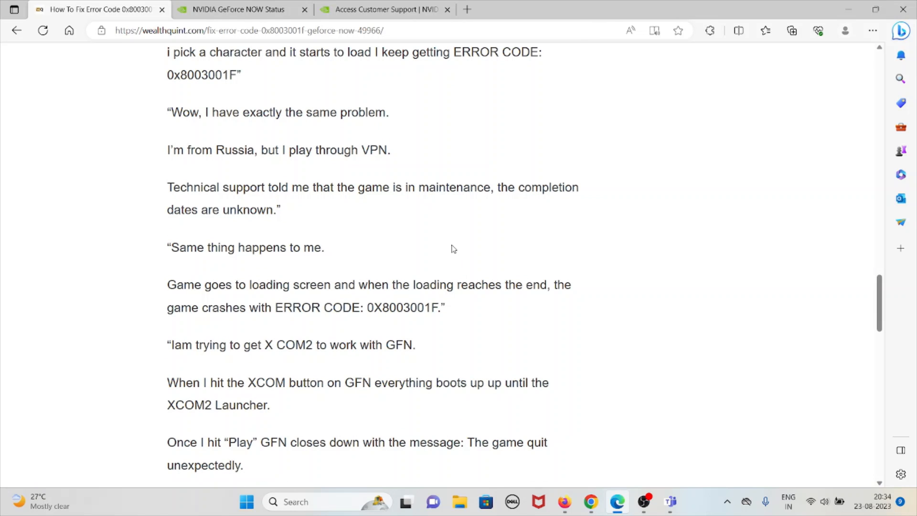
scroll("down", 3)
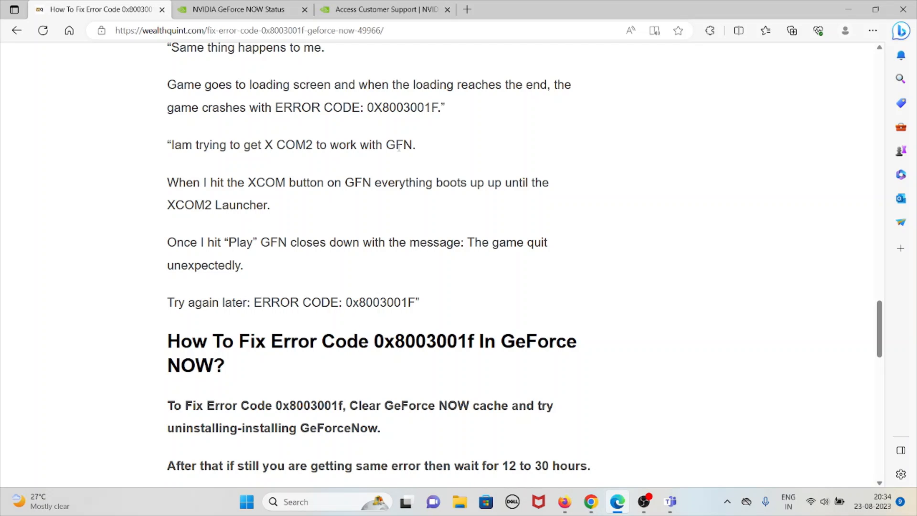
scroll("down", 3)
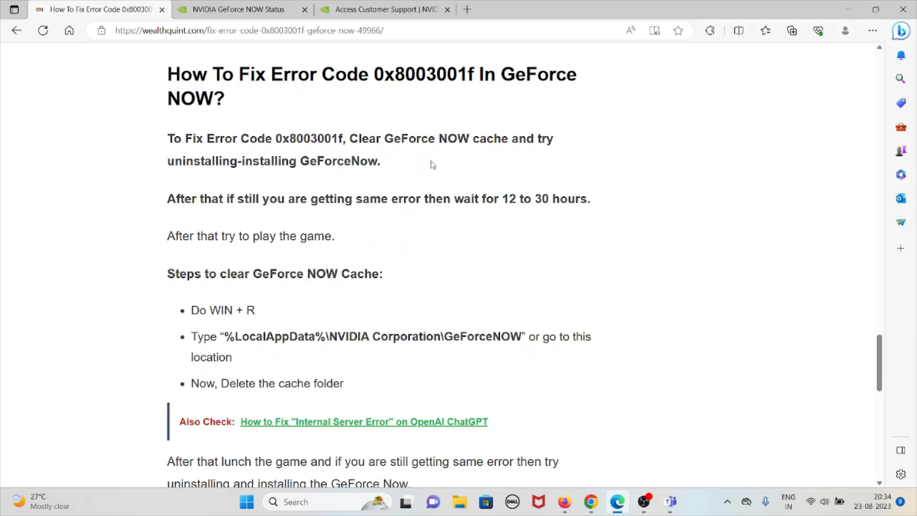
scroll("down", 3)
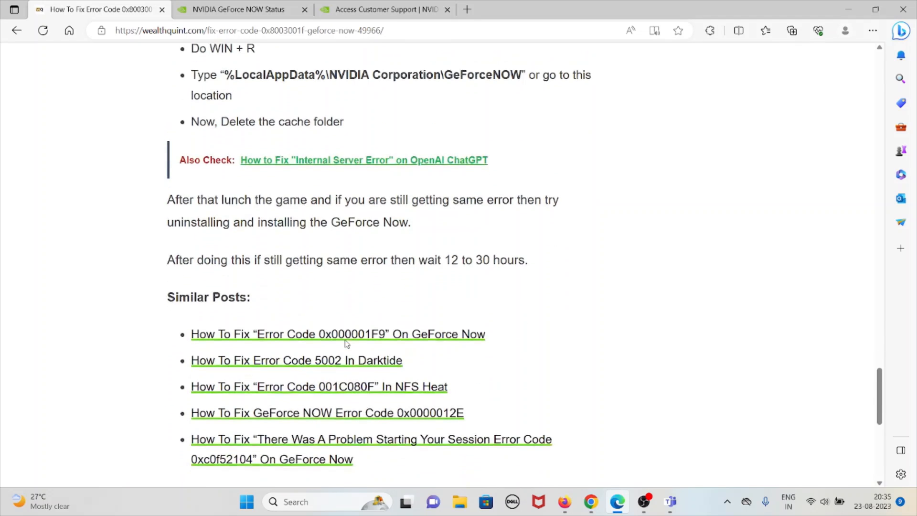